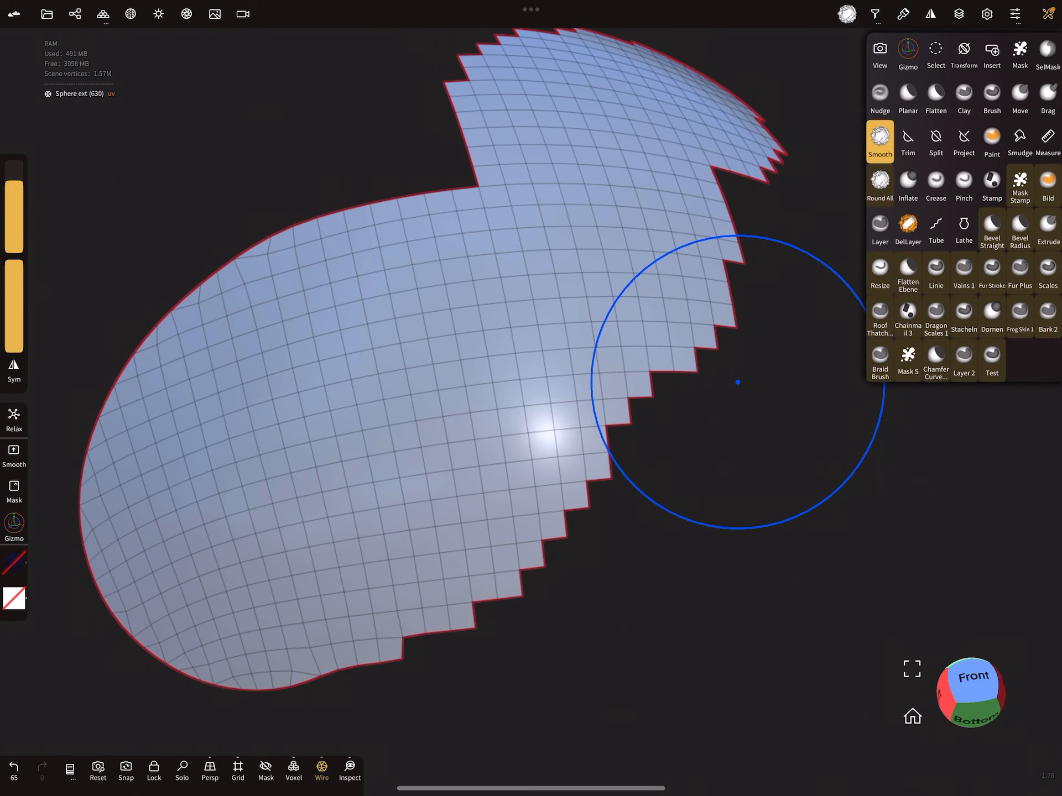
mouse_move(686, 658)
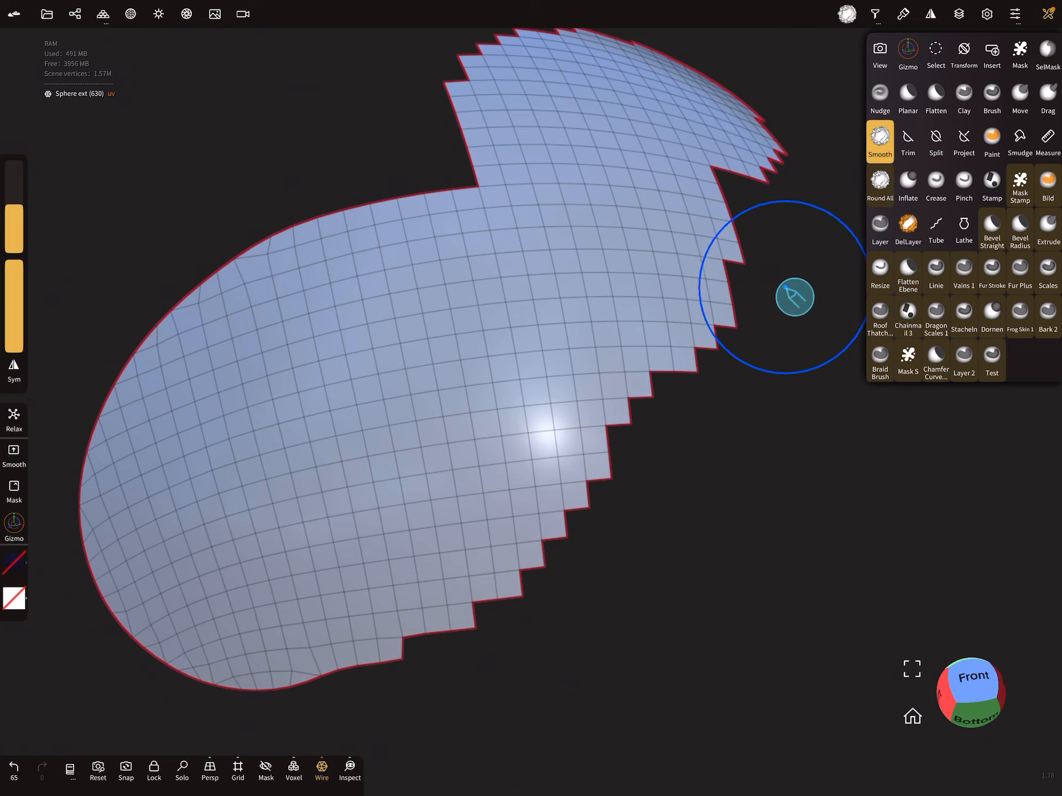
Step: Brush the Smooth tool along the jagged right border of the Sphere ext patch
left_click_drag(796, 298, 603, 406)
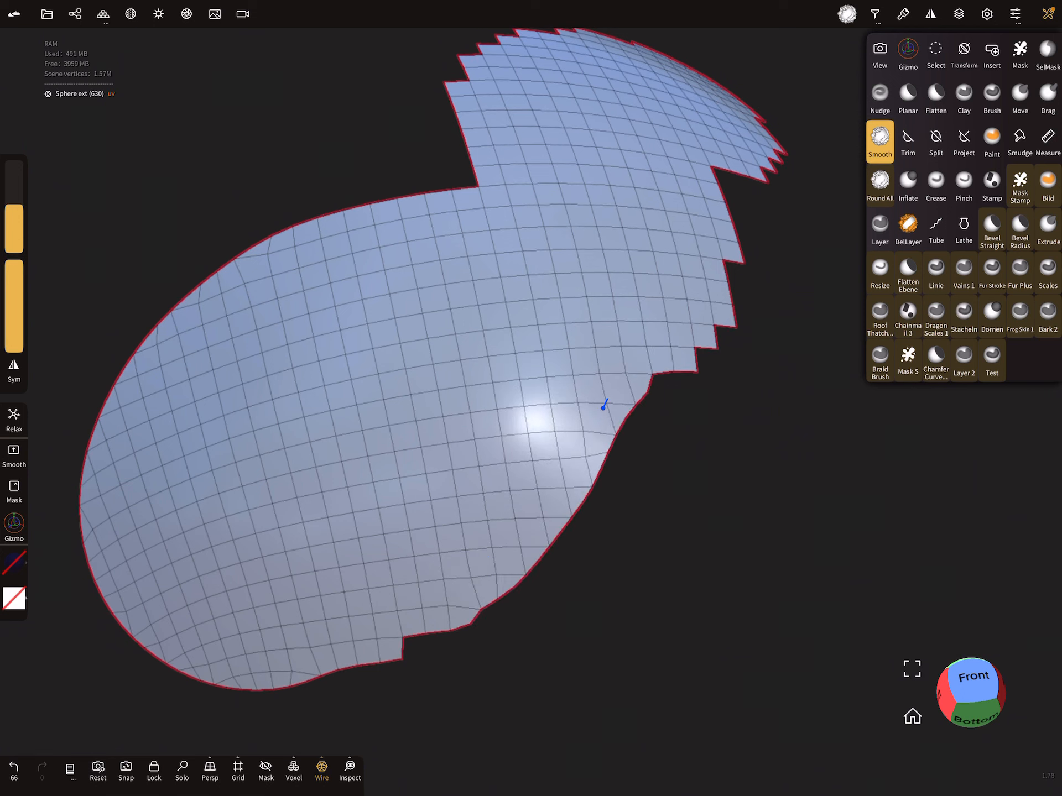
left_click_drag(601, 404, 503, 562)
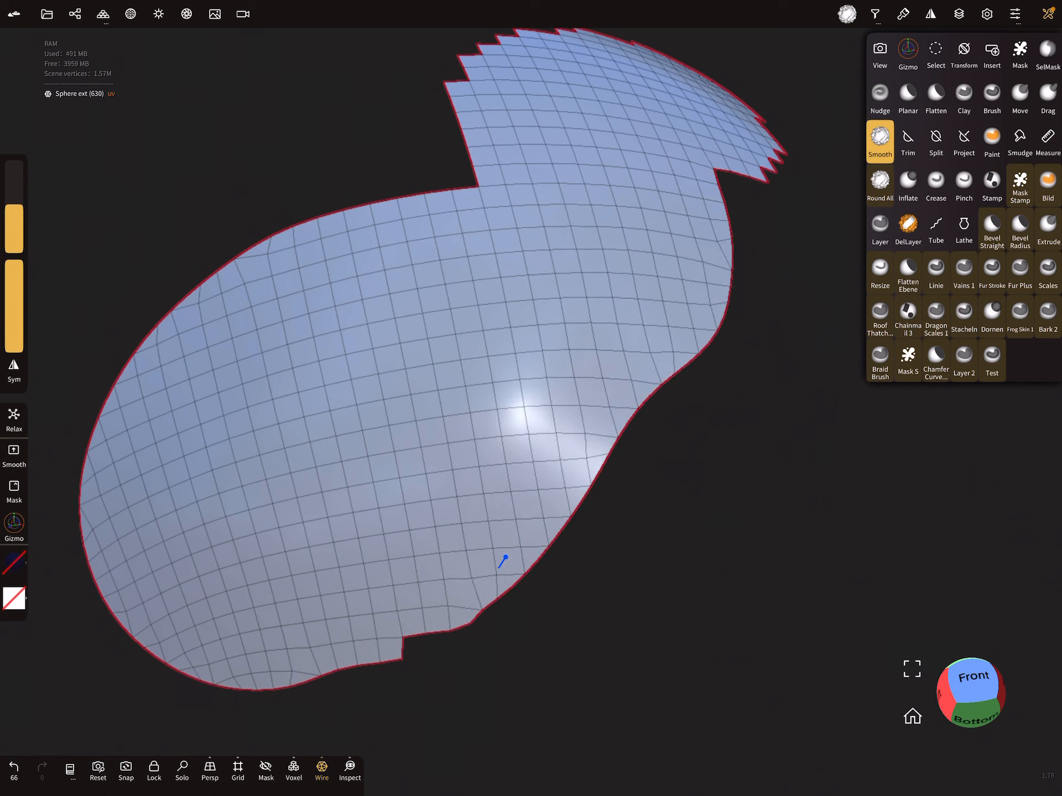
left_click_drag(501, 562, 670, 311)
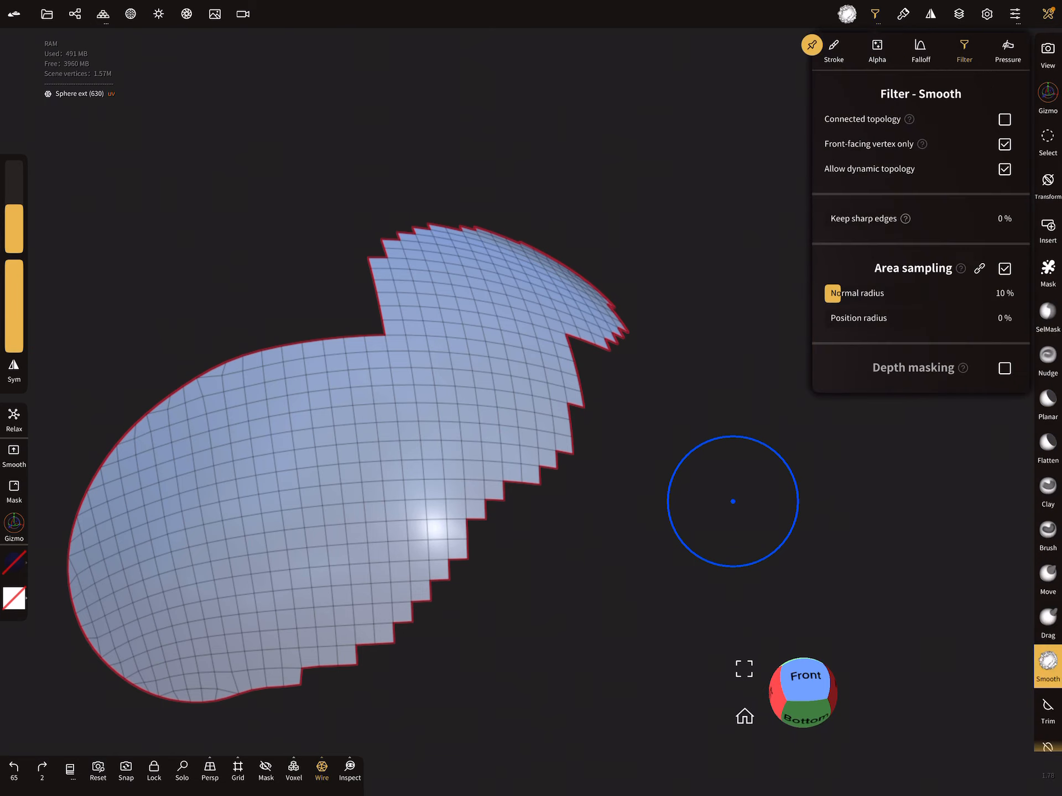
Step: Undo the smoothing strokes to bring back the jagged patch edge
left_click(846, 13)
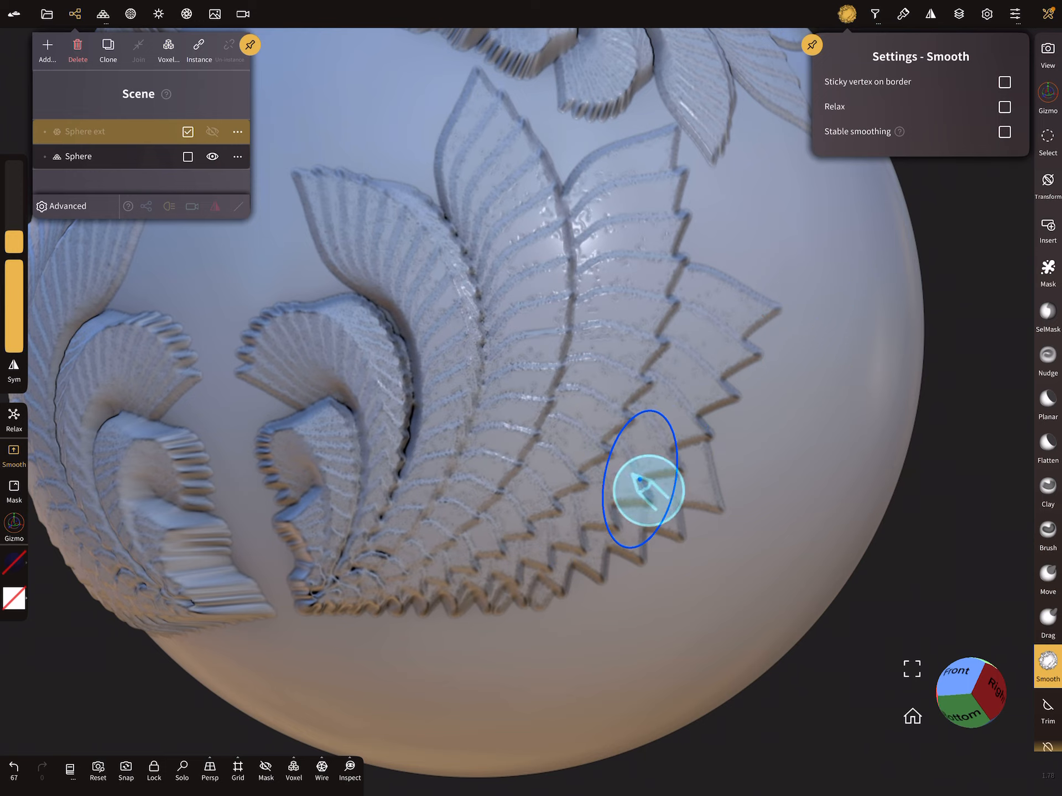
Step: Select Sphere, enable Stable smoothing, and soften the leaf relief ridges
left_click(79, 156)
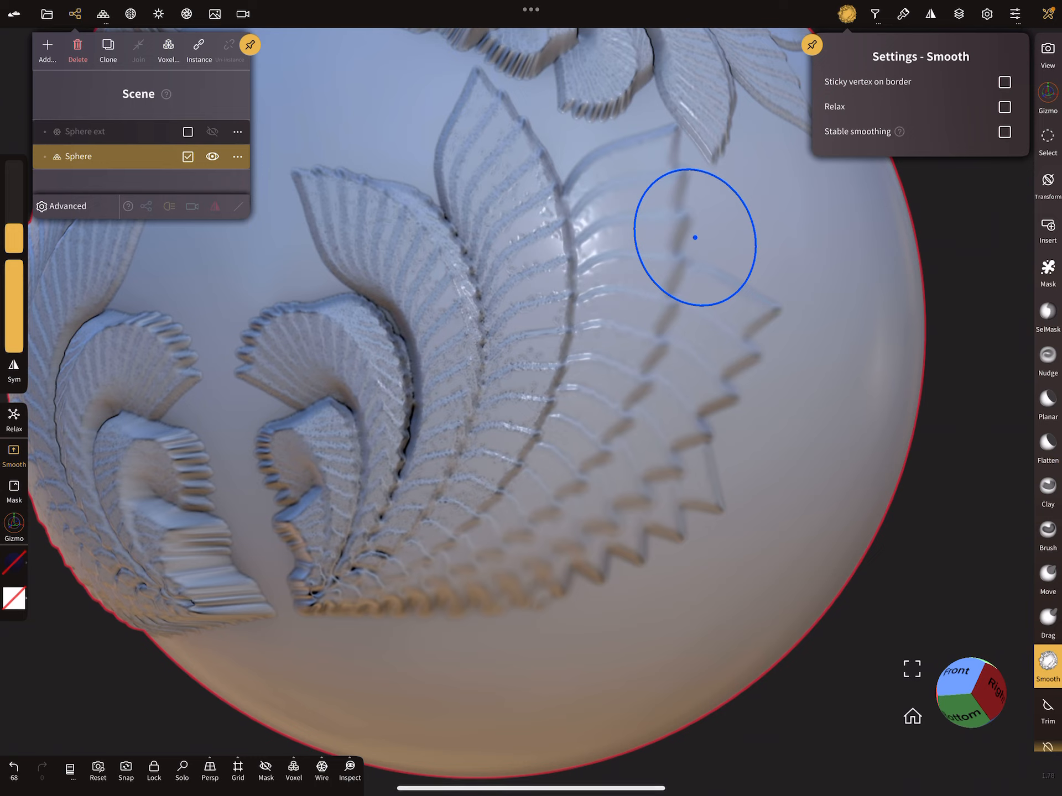
left_click(1004, 131)
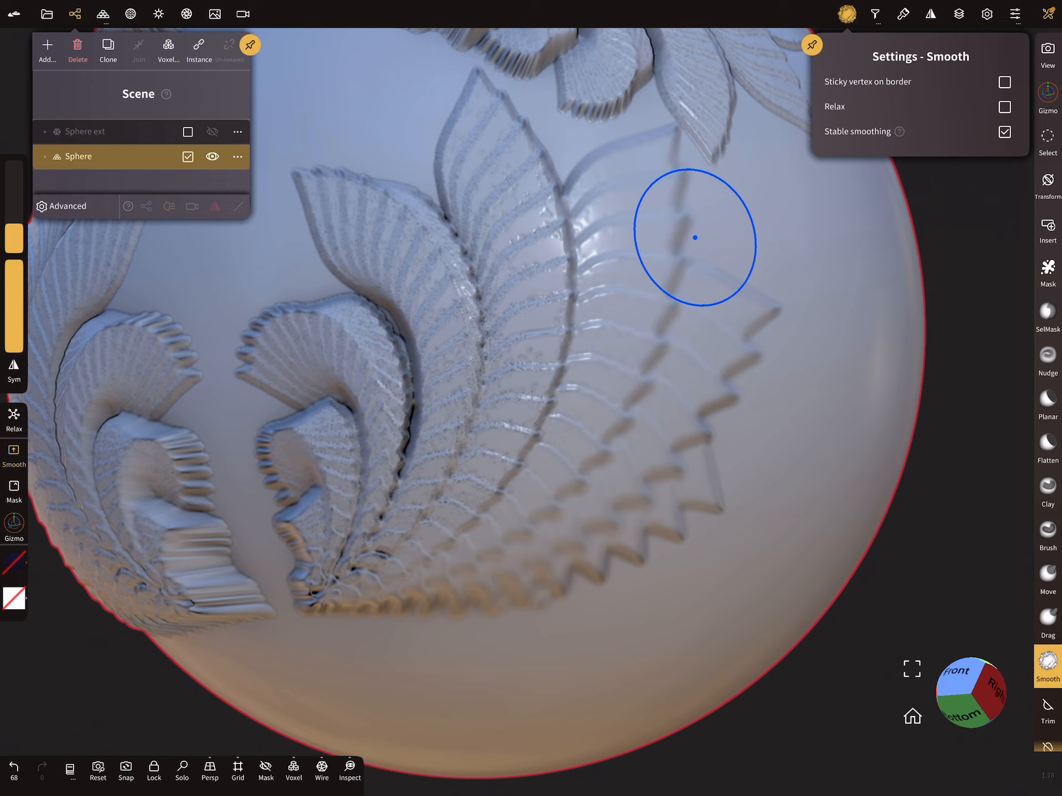
left_click_drag(694, 238, 322, 225)
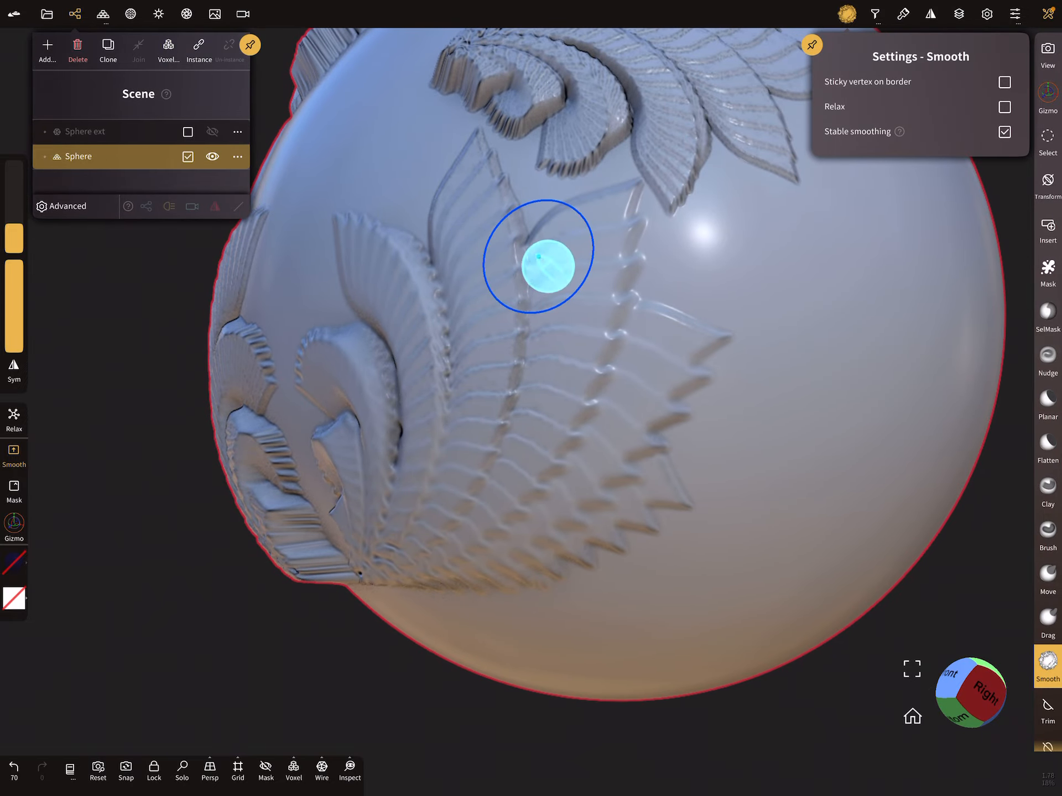
Step: Orbit to show the upper relief and untick Stable smoothing in the Smooth settings
left_click_drag(537, 256, 757, 487)
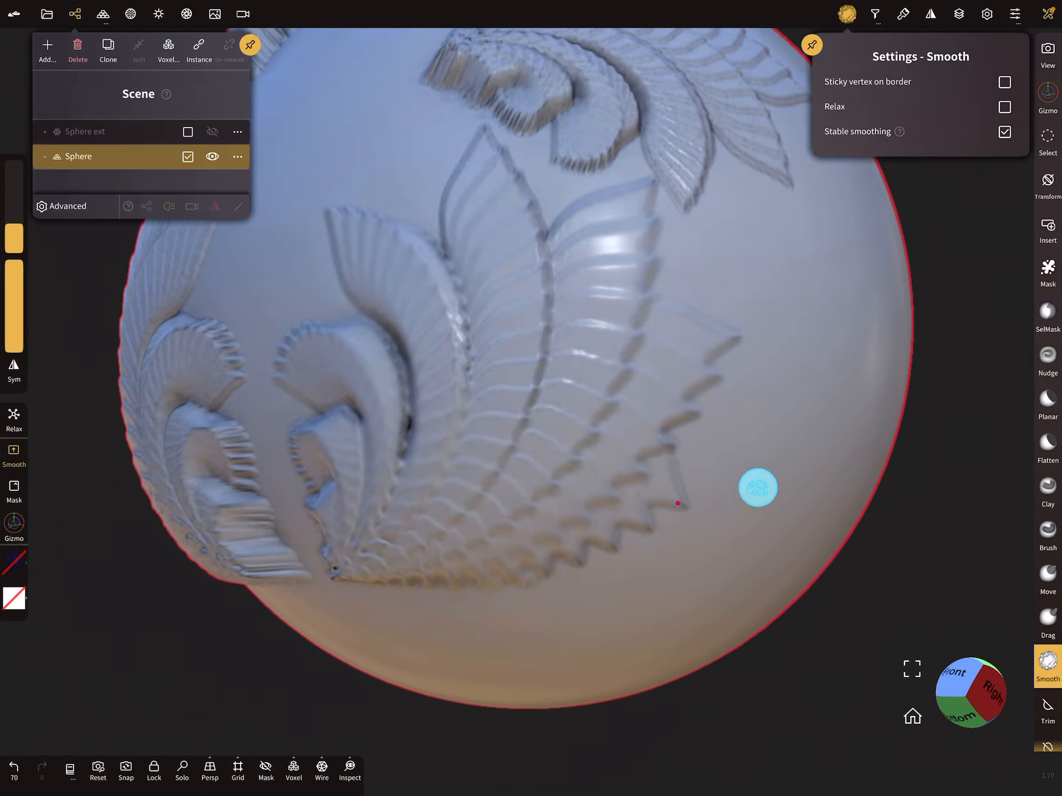
left_click_drag(757, 488, 777, 419)
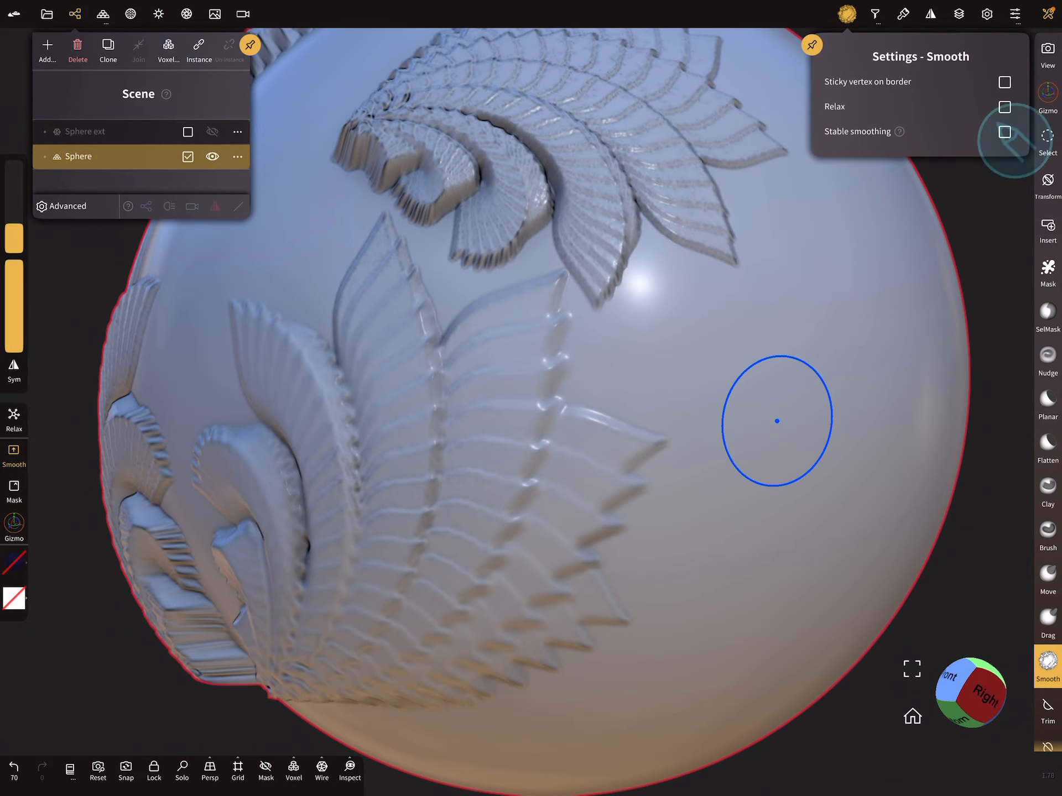
left_click(1005, 131)
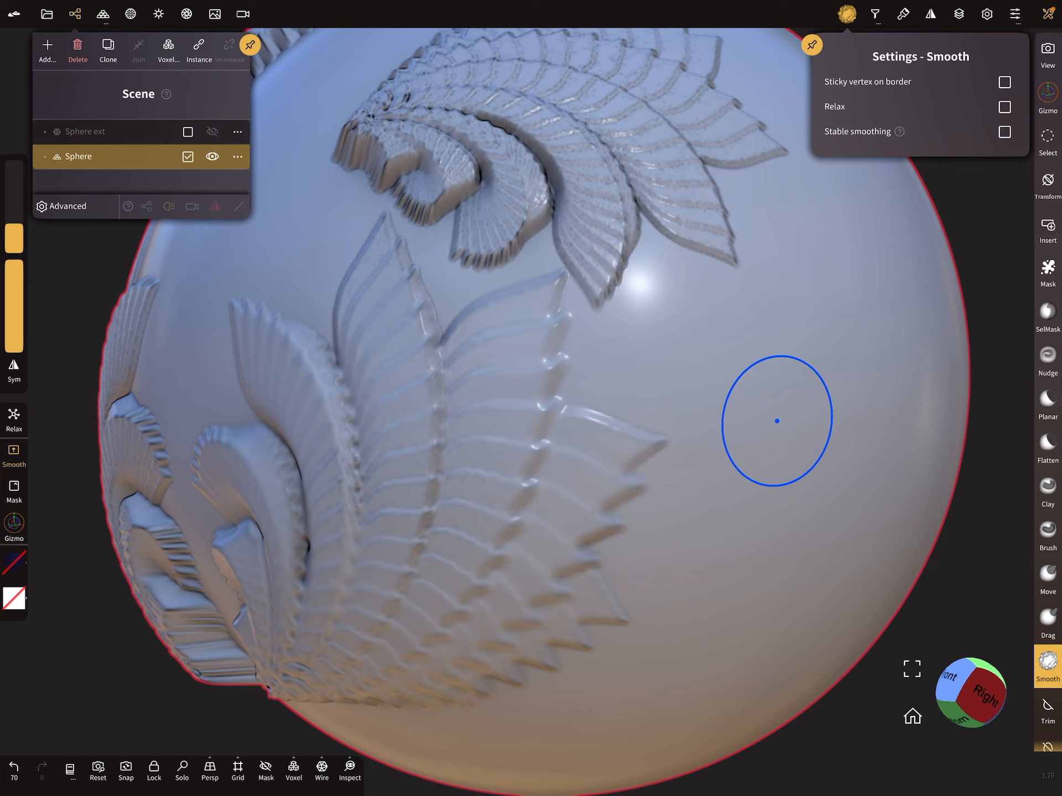
left_click(875, 13)
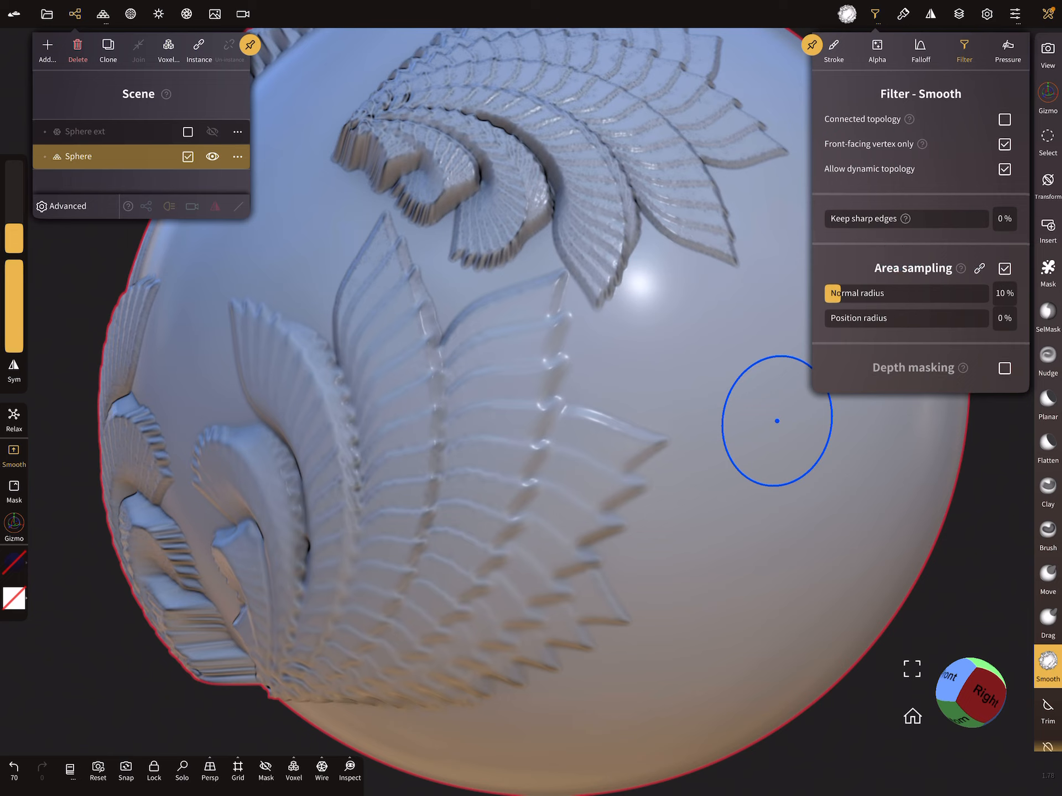
mouse_move(909, 217)
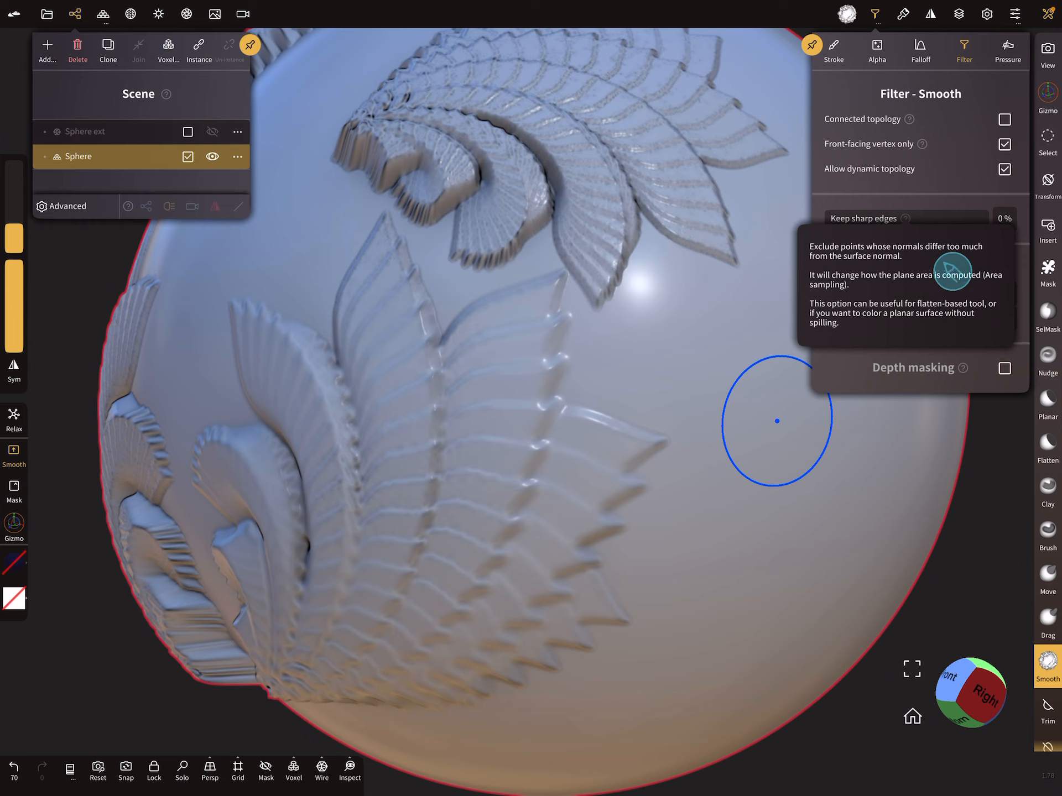
mouse_move(904, 289)
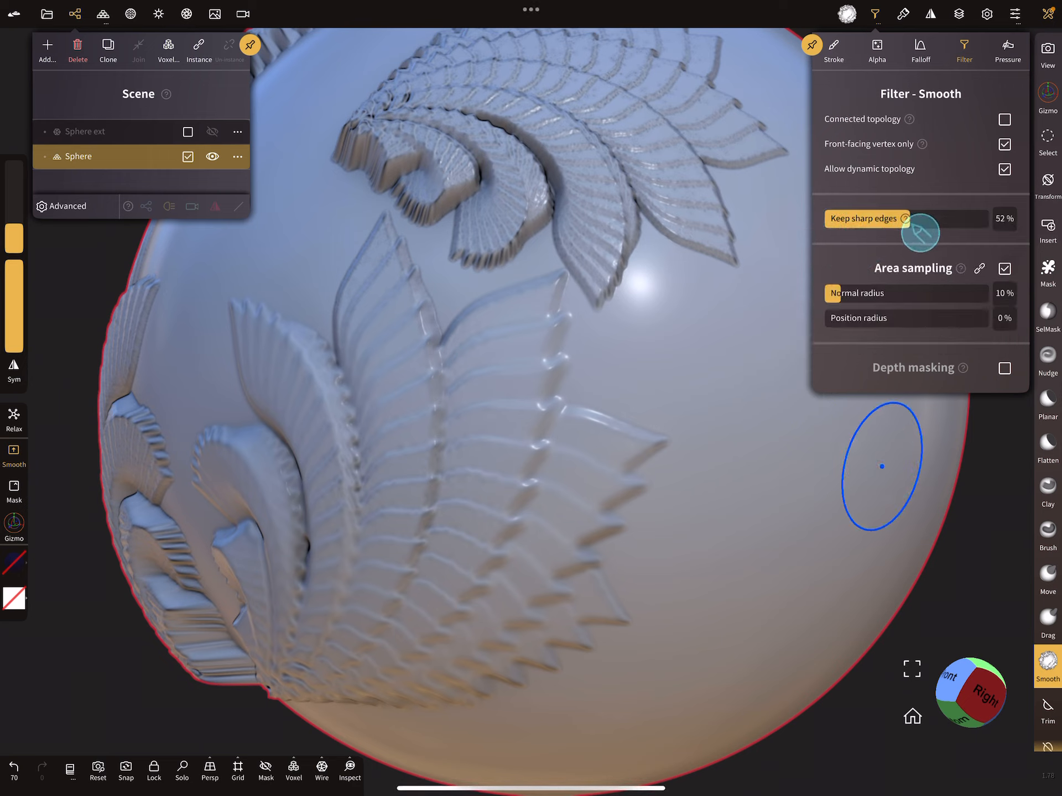
Step: Set Smooth's Keep sharp edges to 51% and test-smooth the fern relief
left_click_drag(894, 219, 920, 219)
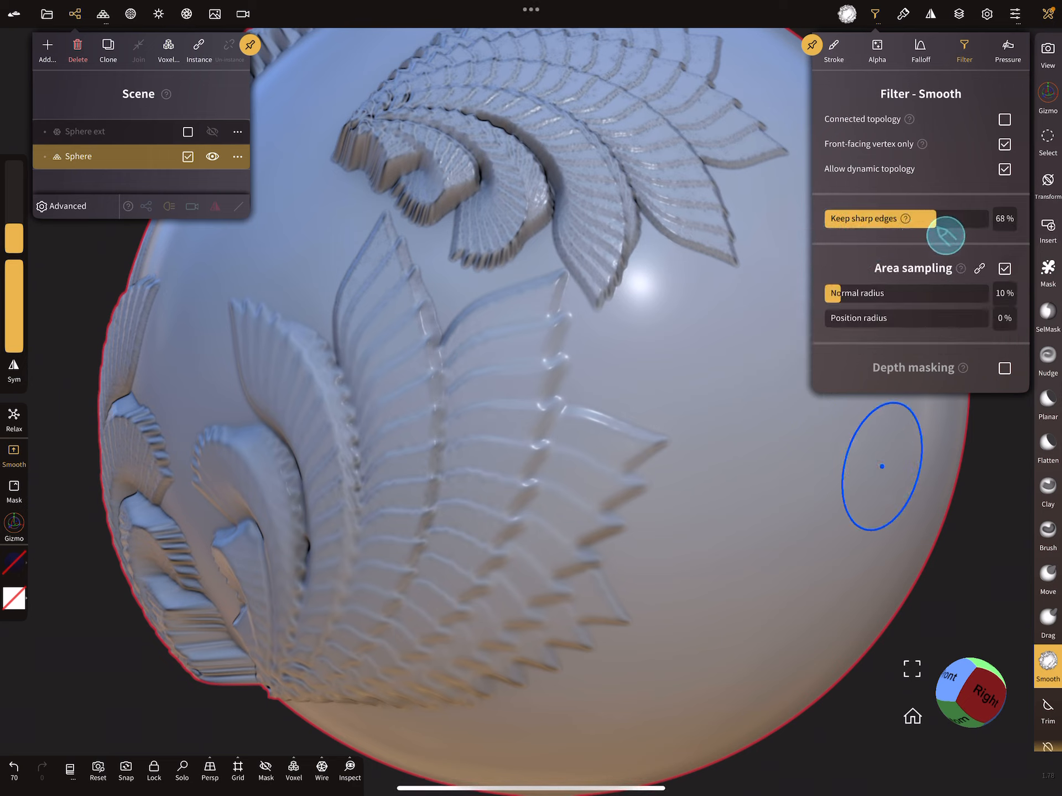
left_click_drag(948, 235, 916, 235)
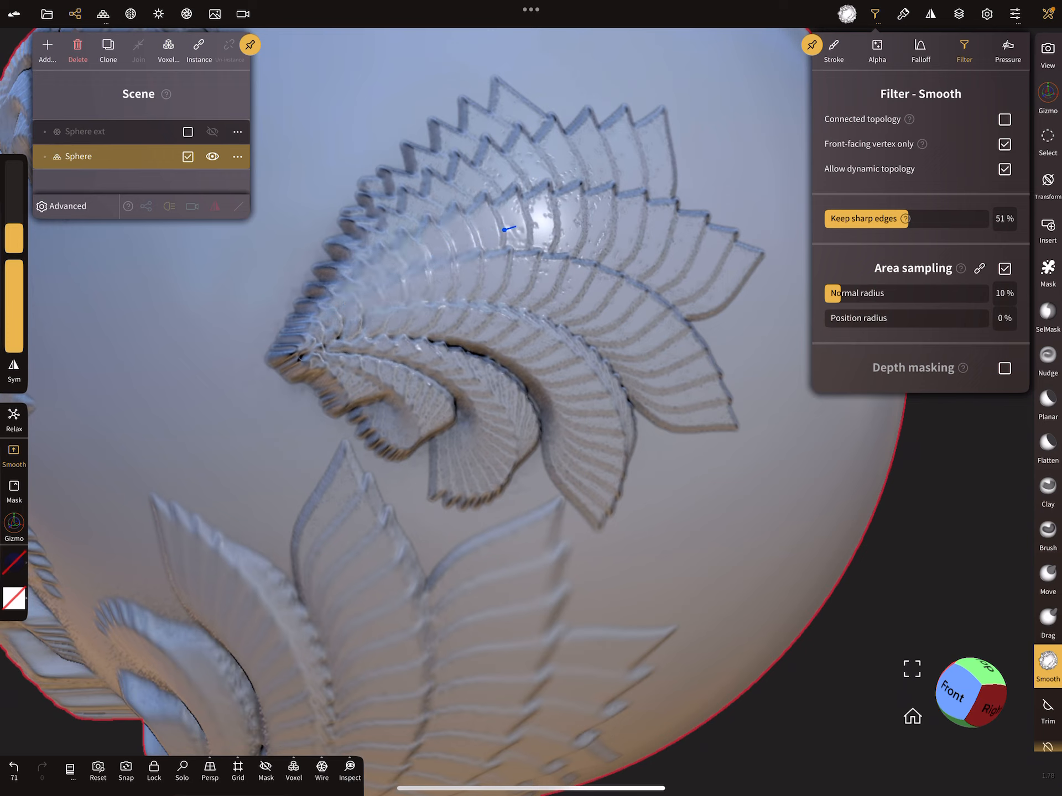
left_click_drag(504, 230, 609, 219)
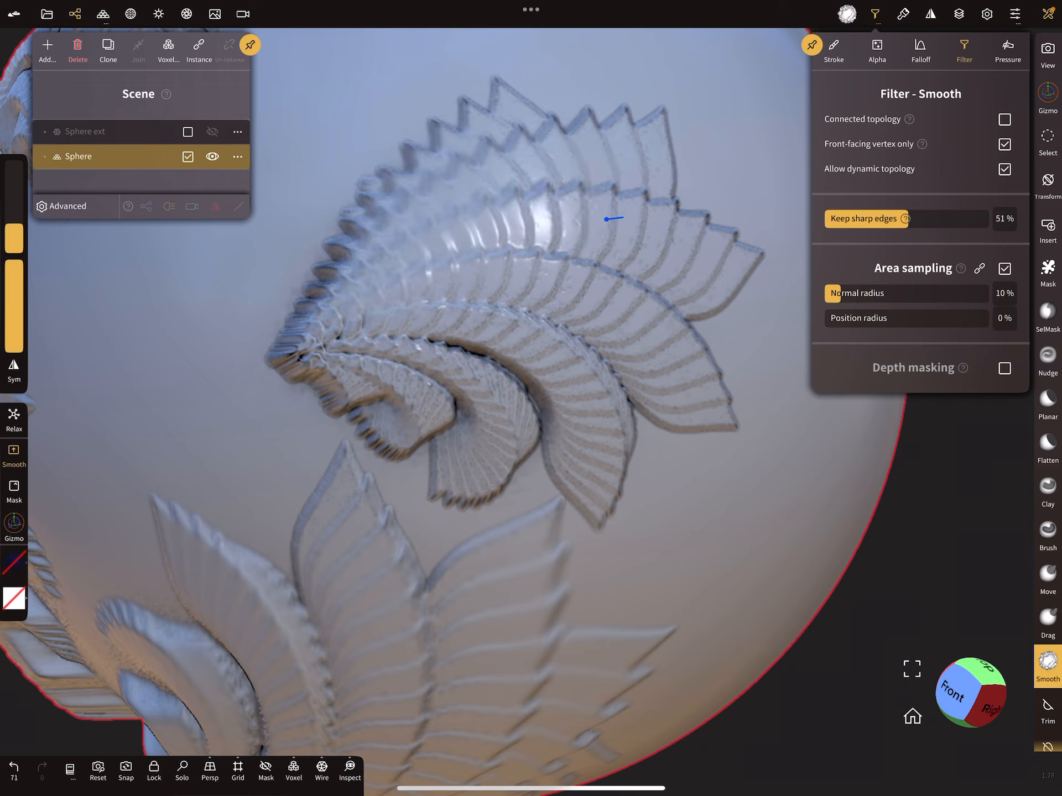
left_click_drag(610, 219, 403, 365)
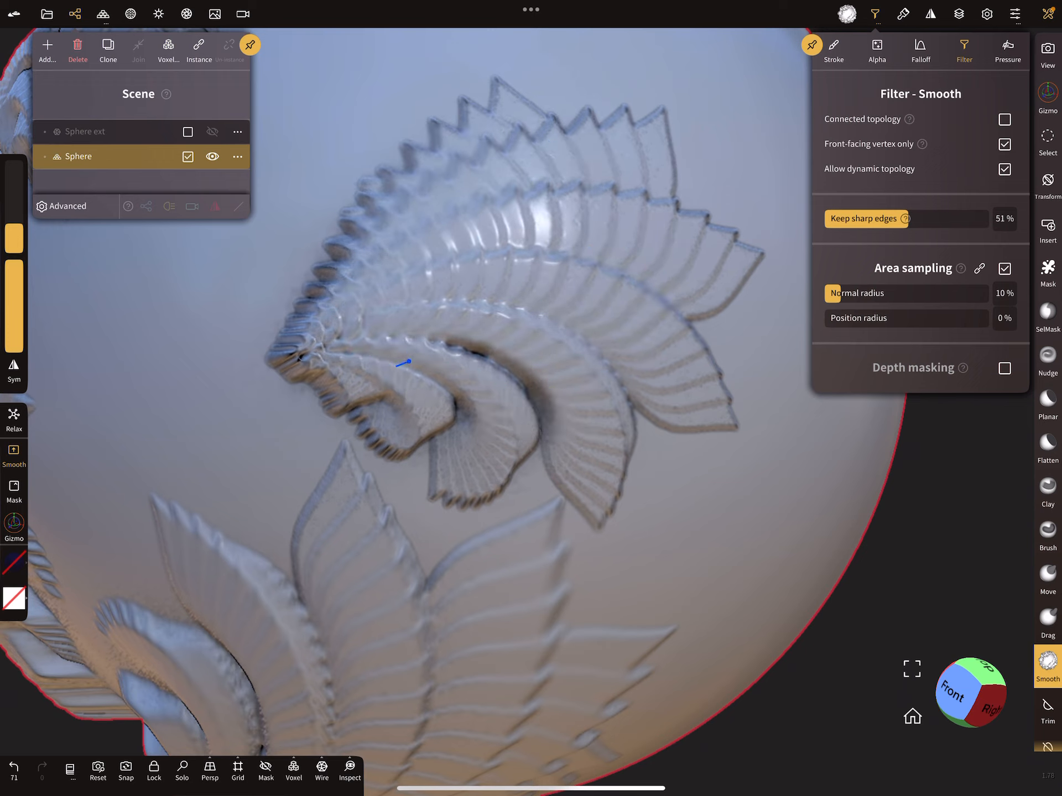
left_click_drag(403, 363, 419, 149)
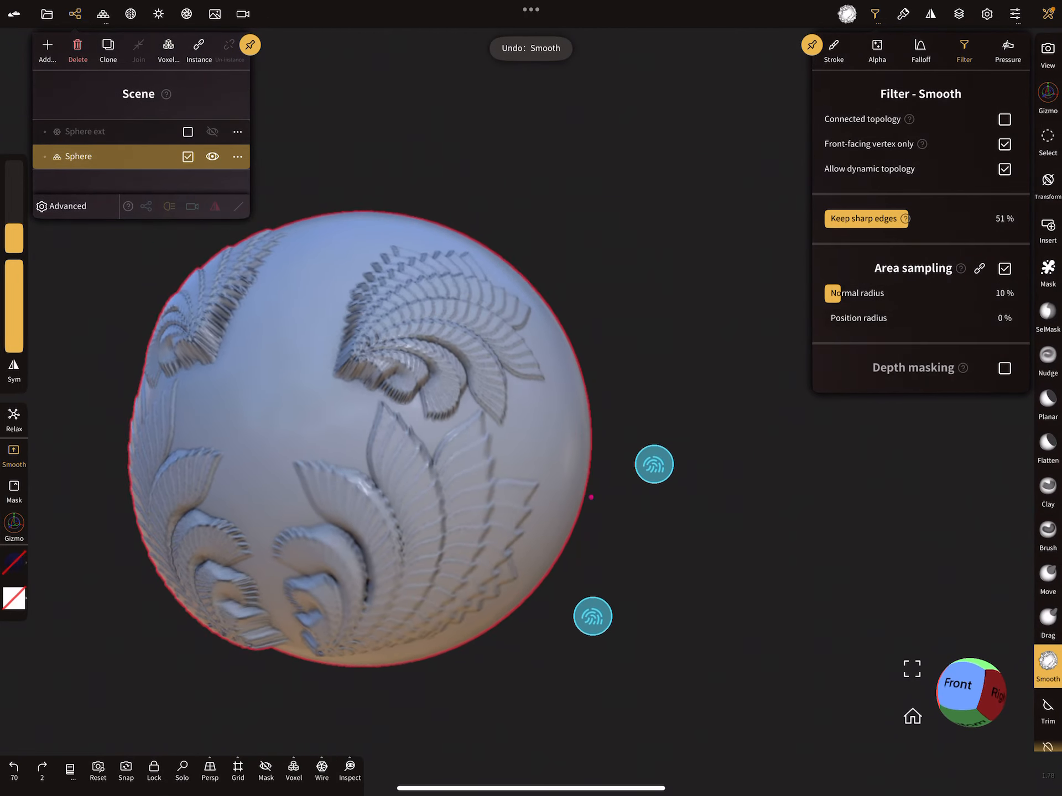
left_click_drag(654, 464, 538, 483)
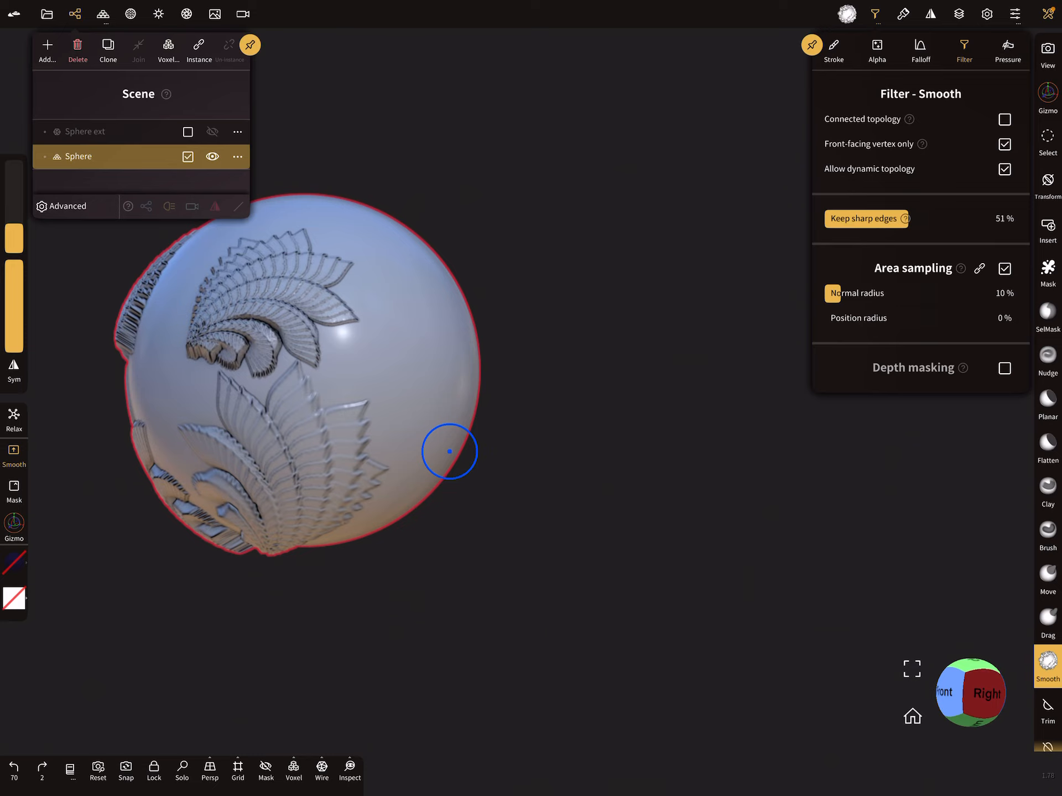
Step: Insert a Box primitive from the Scene panel's Add menu
left_click(48, 49)
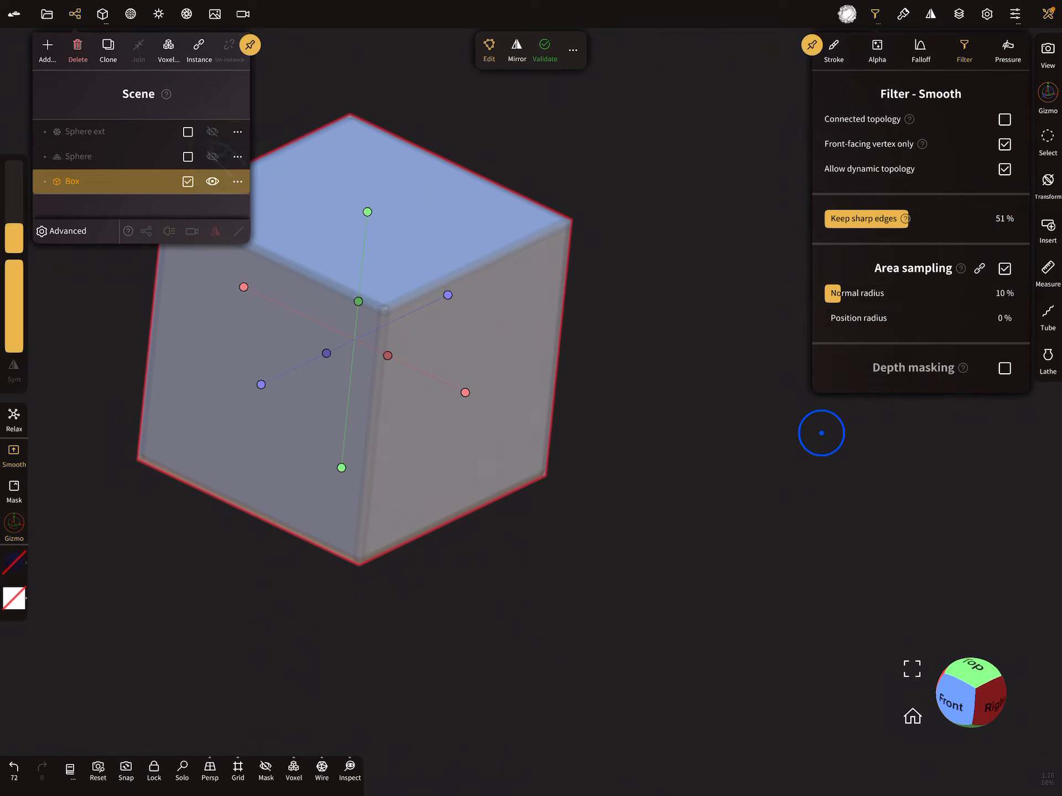
mouse_move(181, 770)
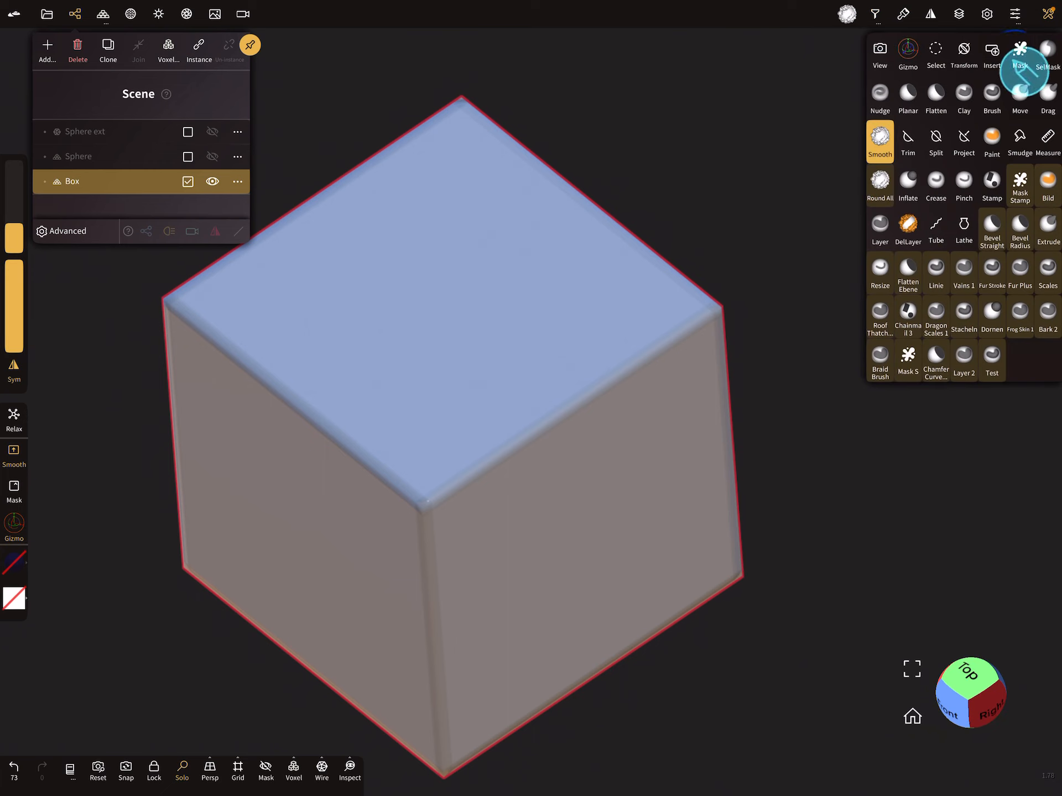
Step: Switch to Mask, set Keep sharp edges to 53%, and mask the box's top face
left_click(1019, 54)
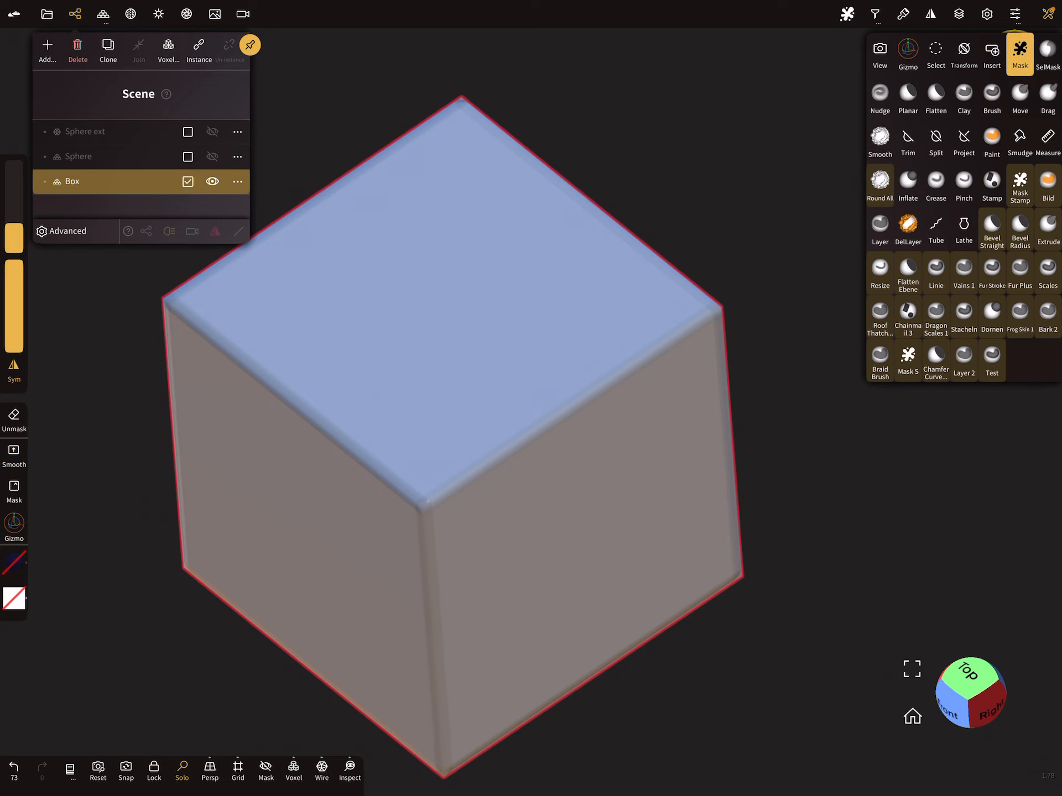
left_click_drag(197, 293, 431, 486)
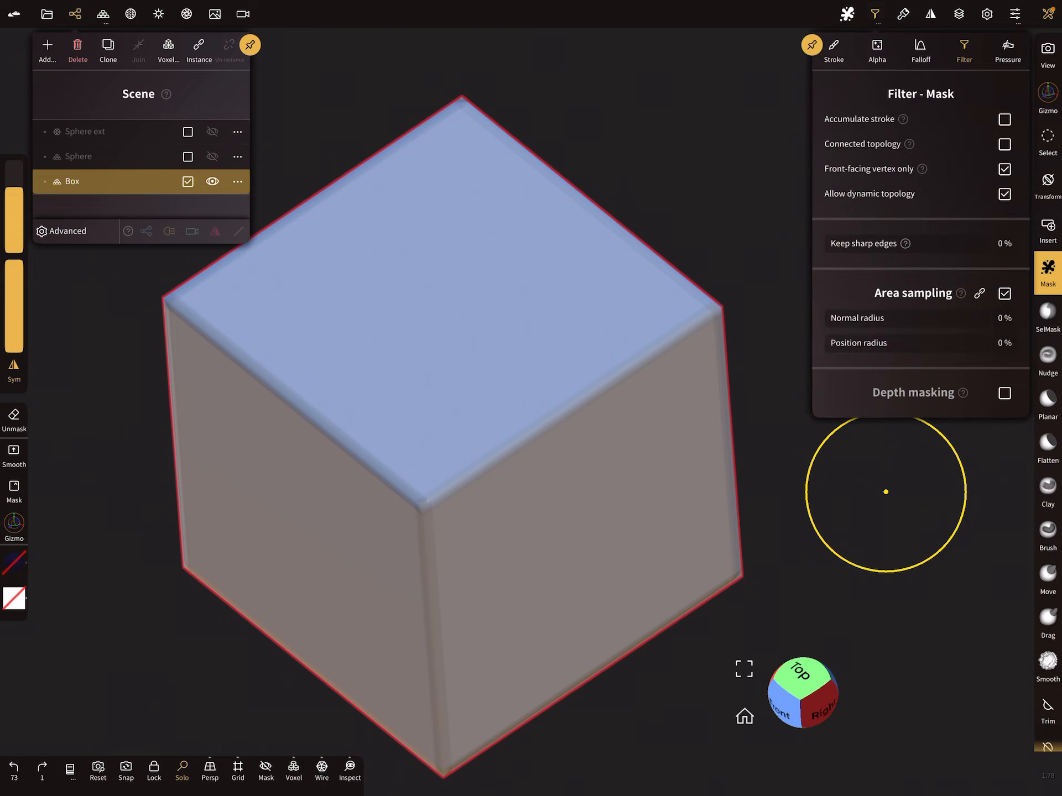
left_click_drag(833, 244, 938, 244)
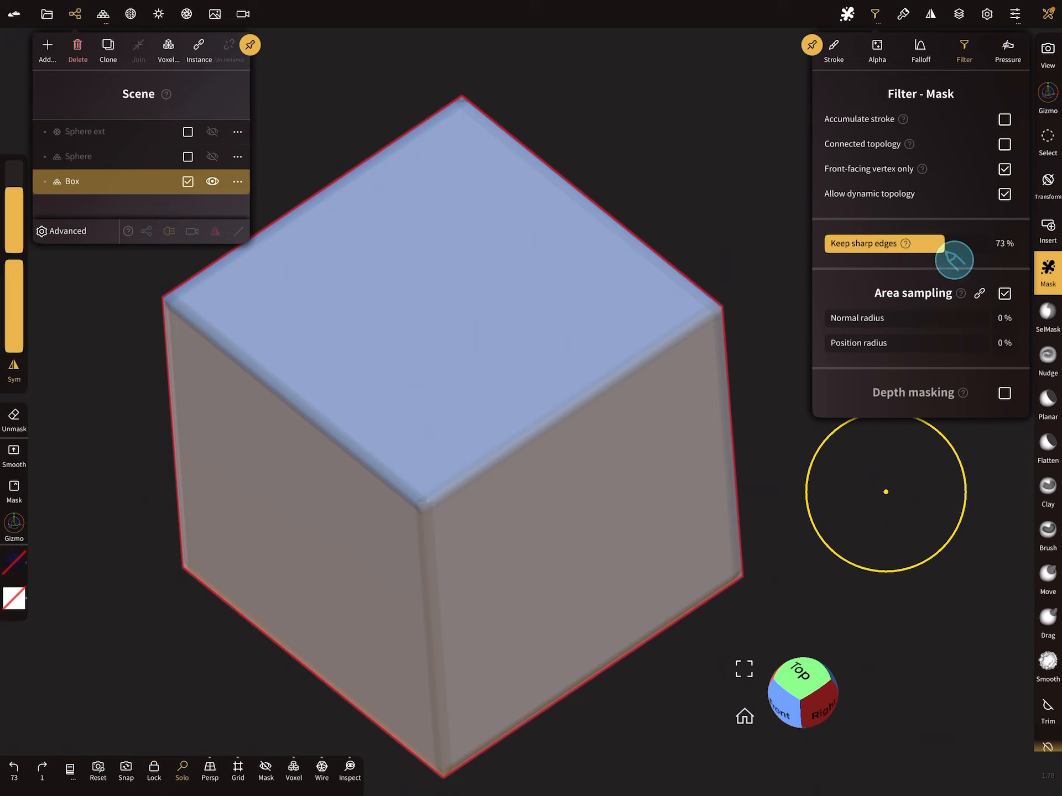
left_click_drag(955, 261, 921, 265)
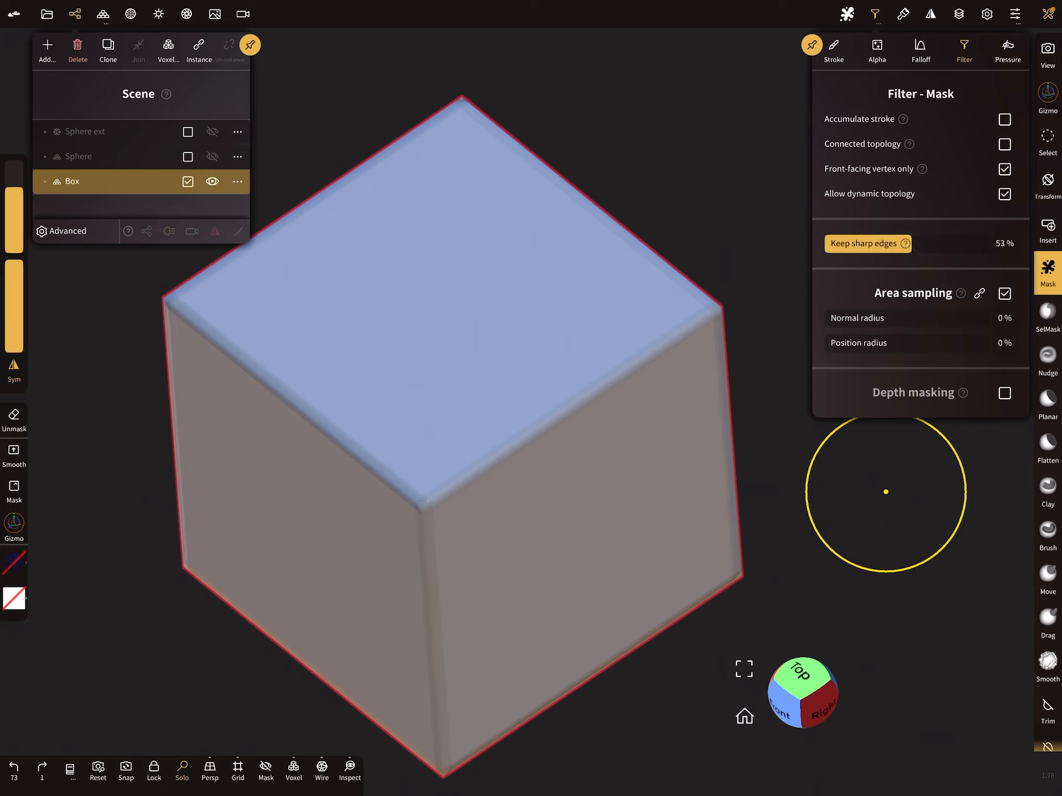
left_click_drag(356, 238, 516, 372)
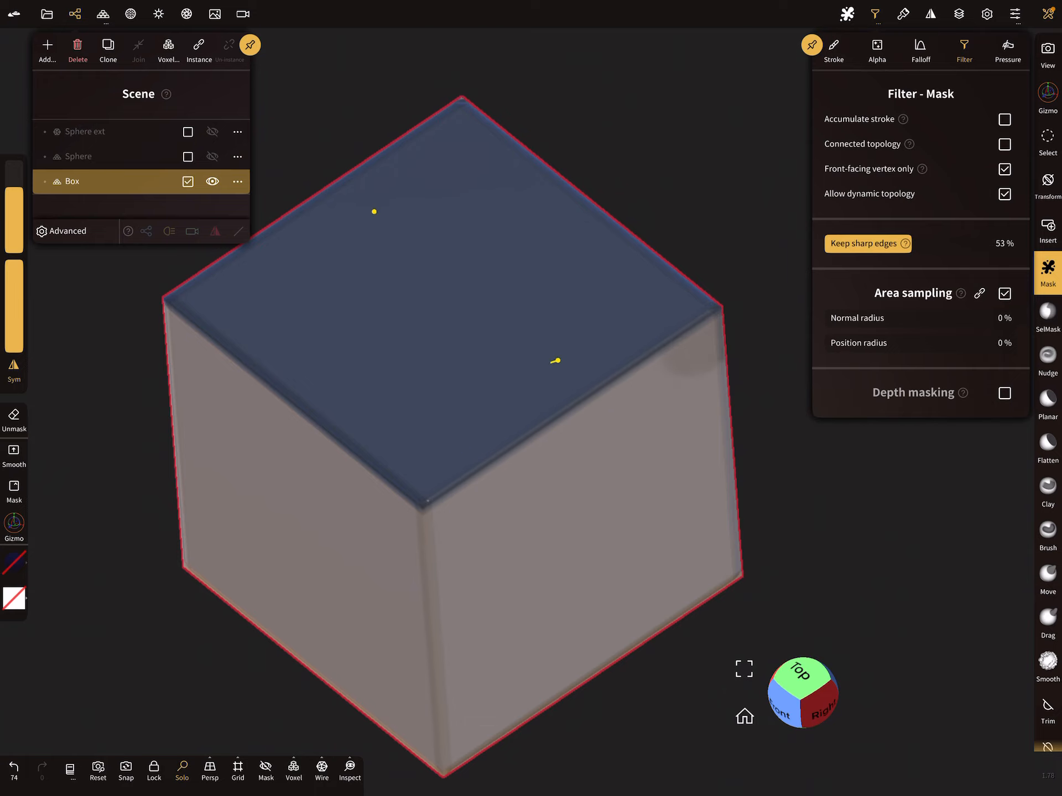
left_click_drag(555, 360, 654, 390)
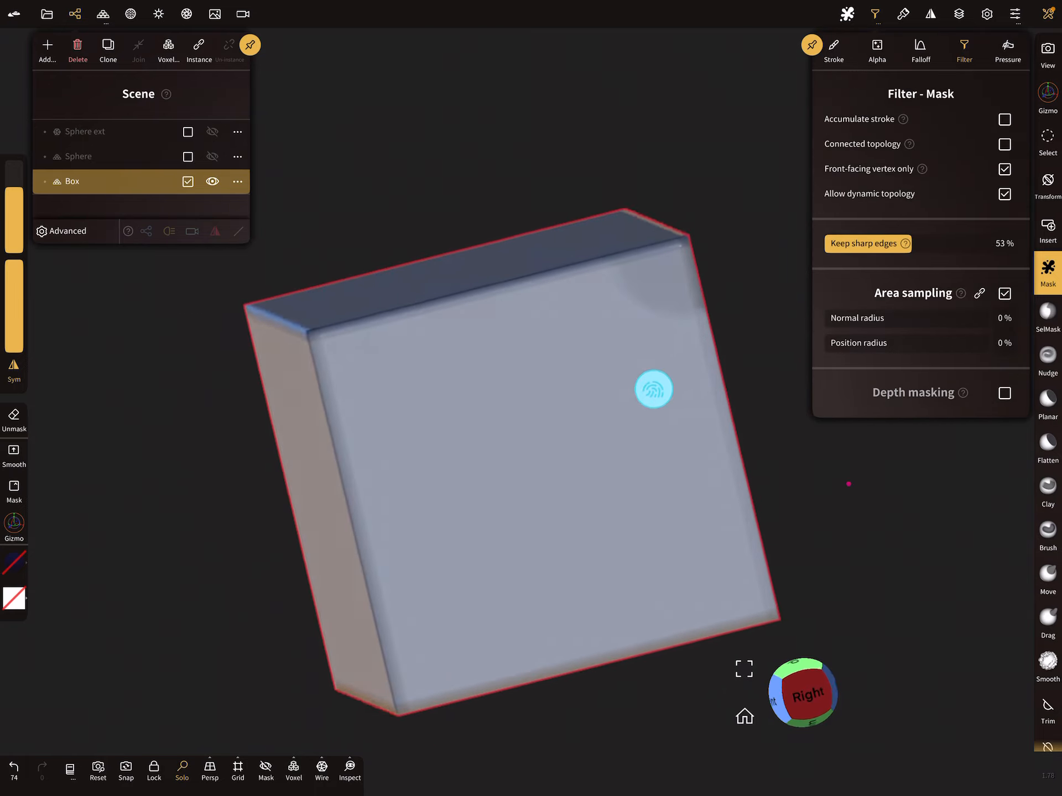